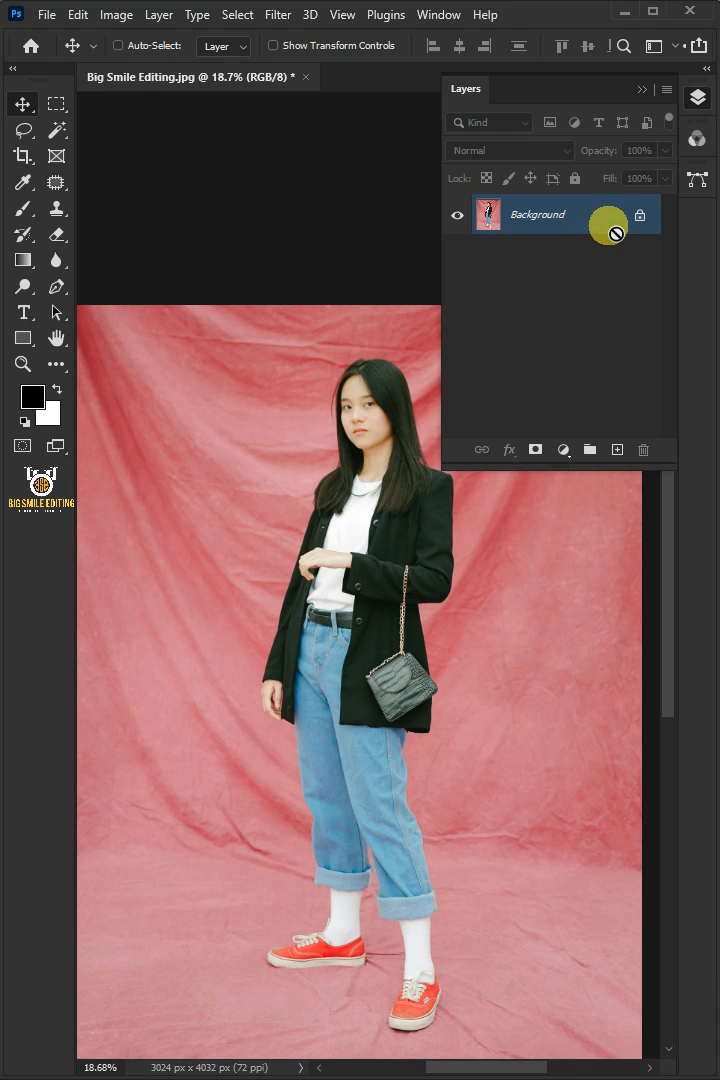
# Duplicate the photo with Ctrl+J, lasso-select the model with Object Selection, and mask Layer 1 to her.
pyautogui.press('ctrl+j')
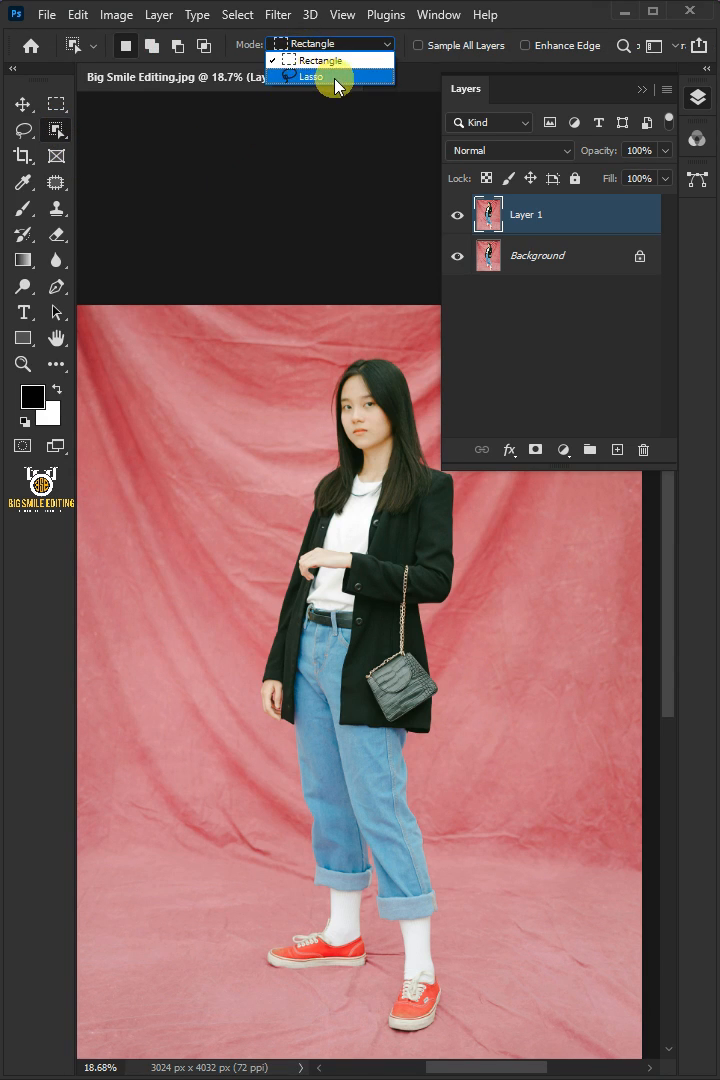
pyautogui.click(313, 76)
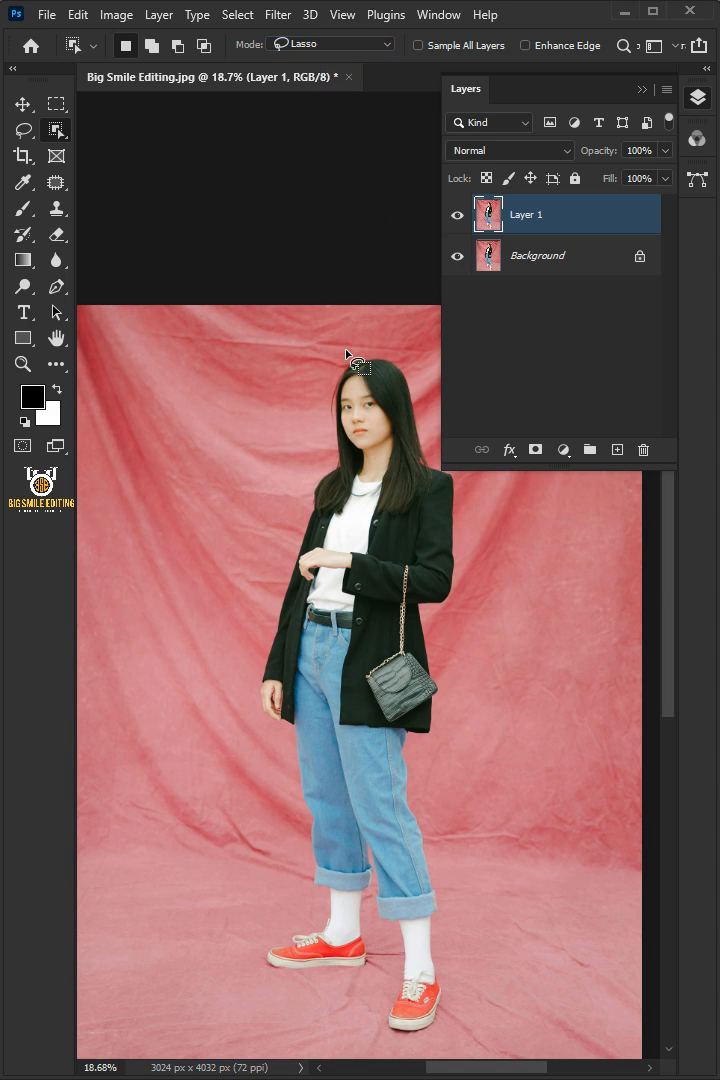
pyautogui.moveTo(347, 355); pyautogui.dragTo(446, 755)
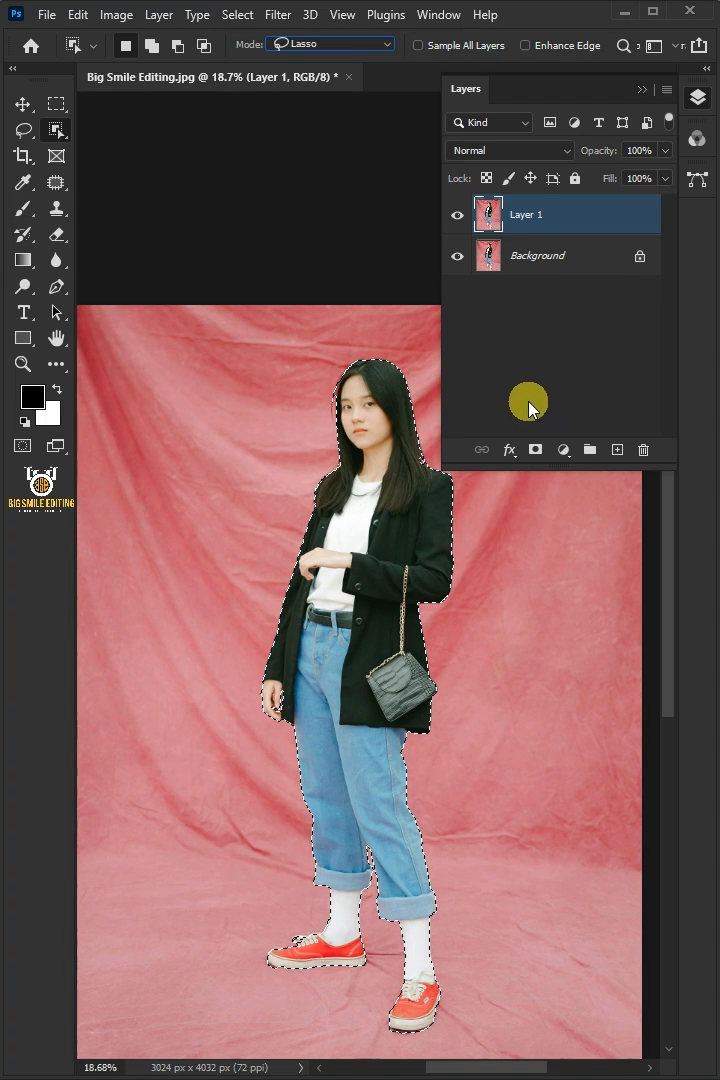
pyautogui.click(535, 449)
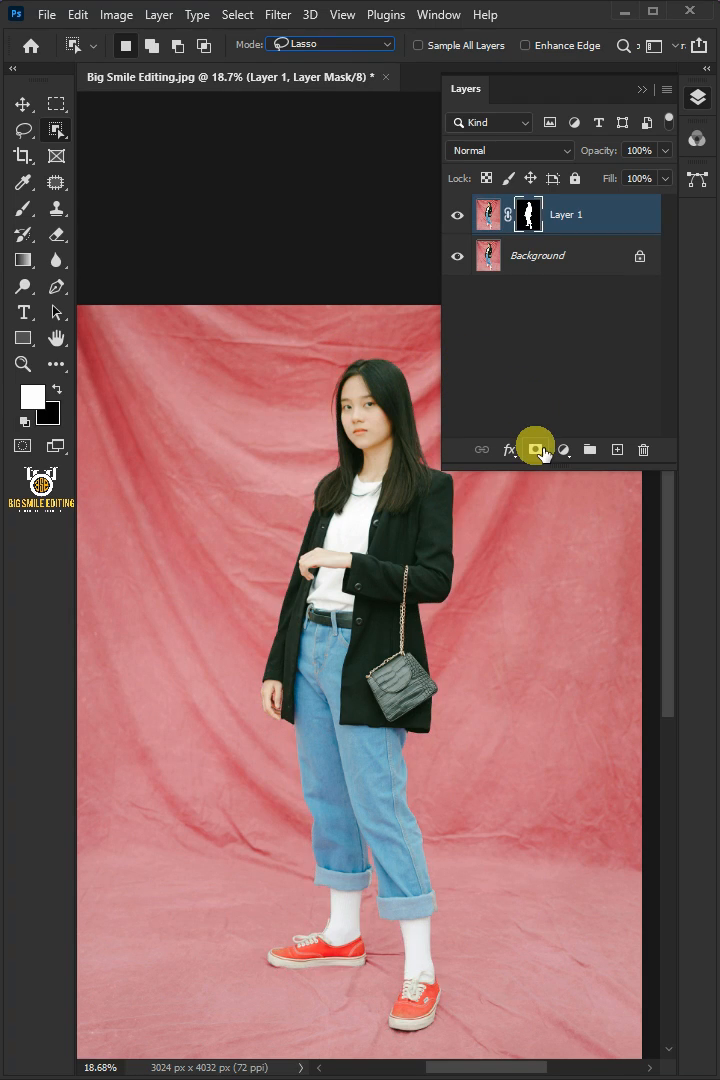
pyautogui.click(537, 255)
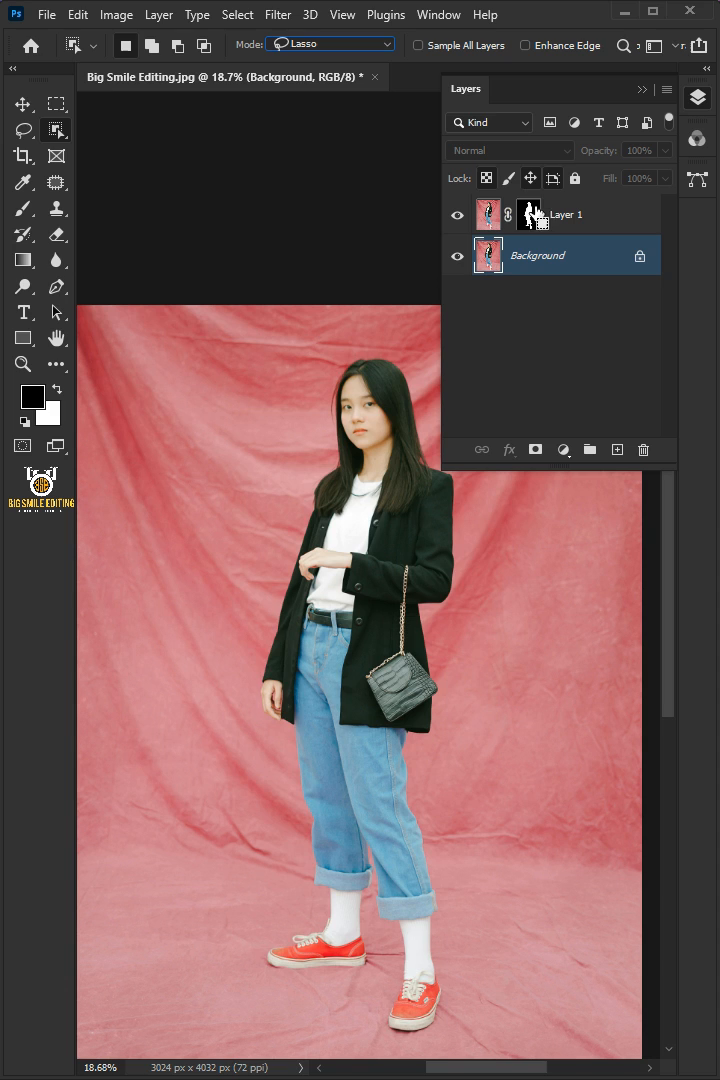
# Load the mask outline as a selection, hide Layer 1, and expand the selection by 20 pixels.
pyautogui.click(470, 214)
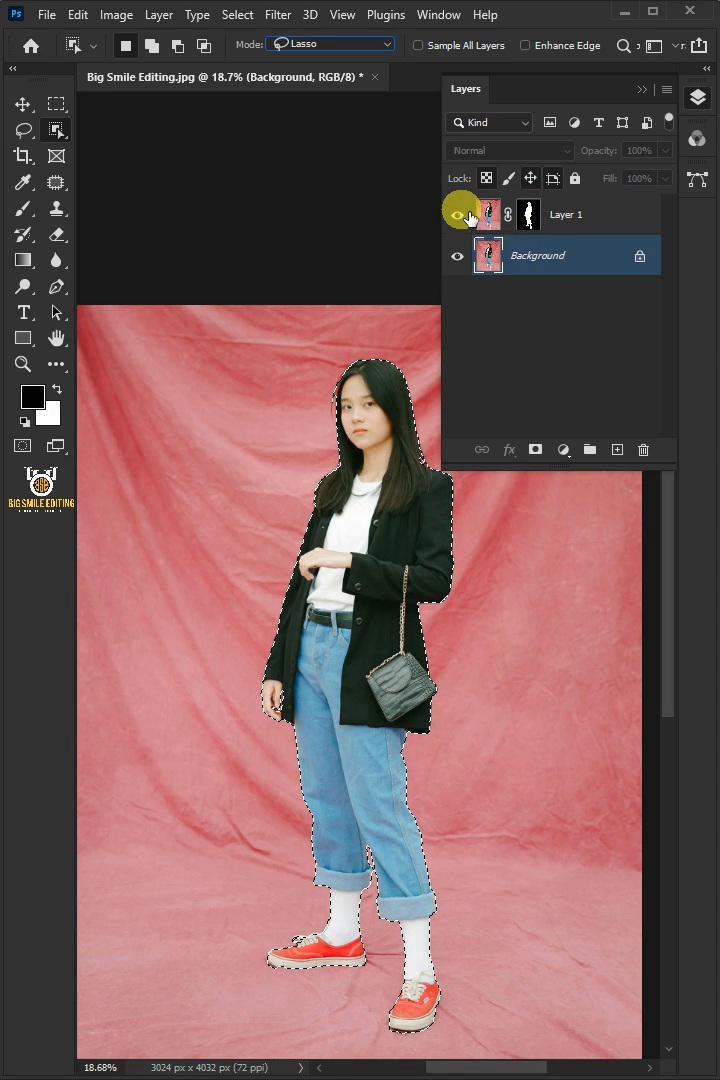
pyautogui.click(458, 214)
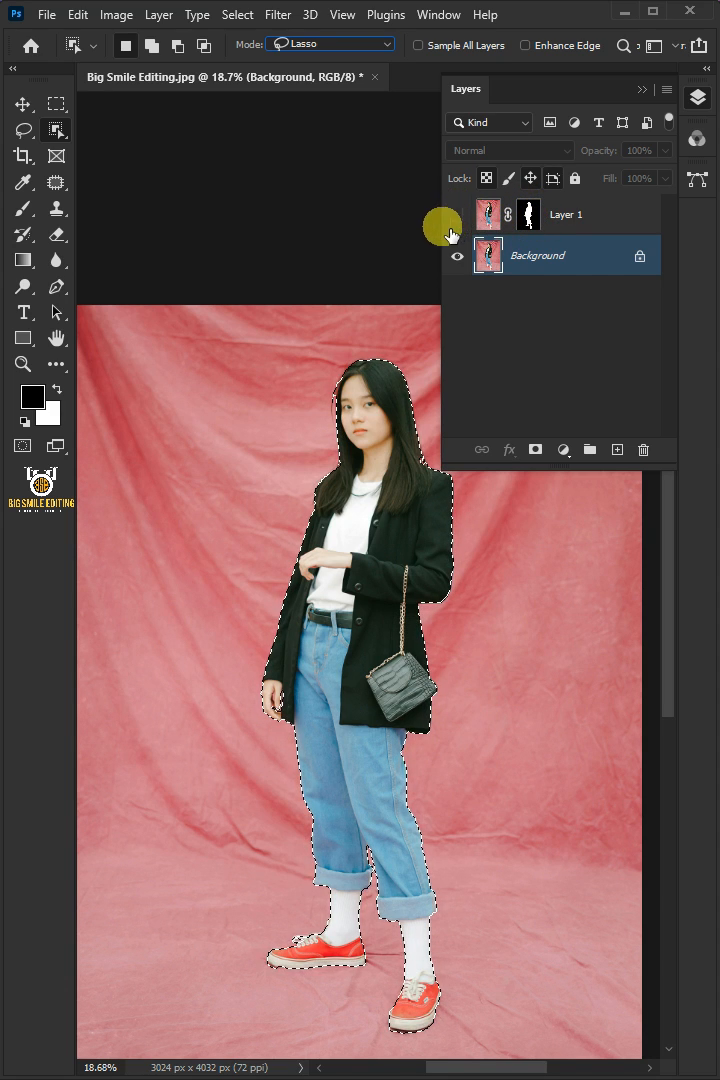
pyautogui.click(237, 14)
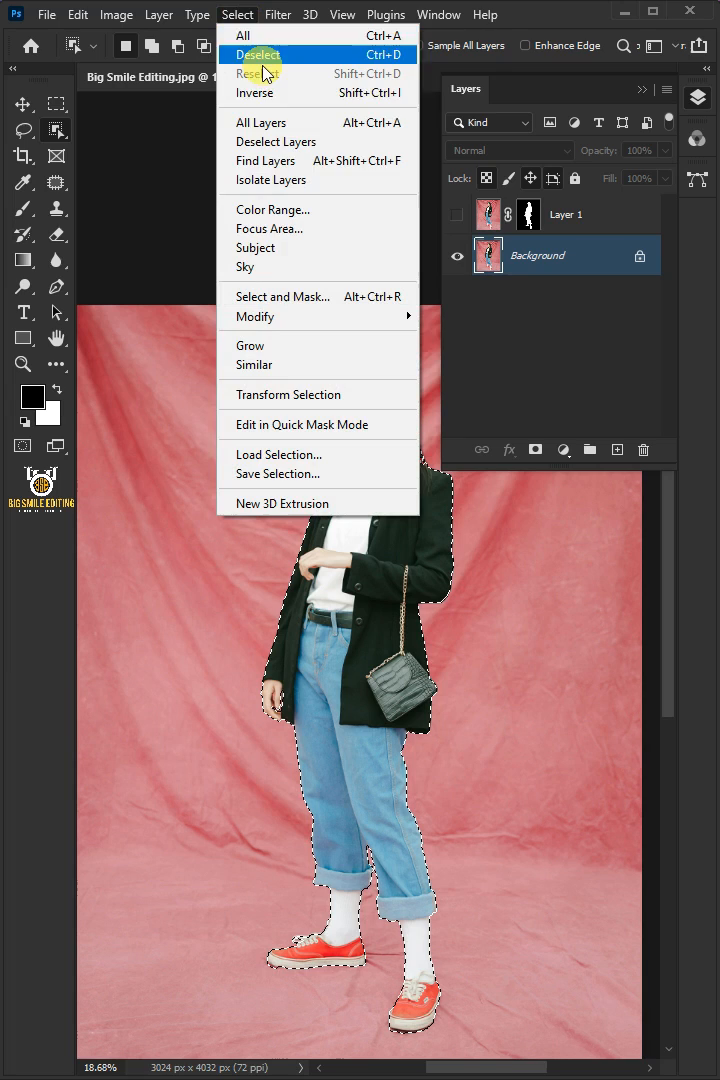
pyautogui.moveTo(255, 316)
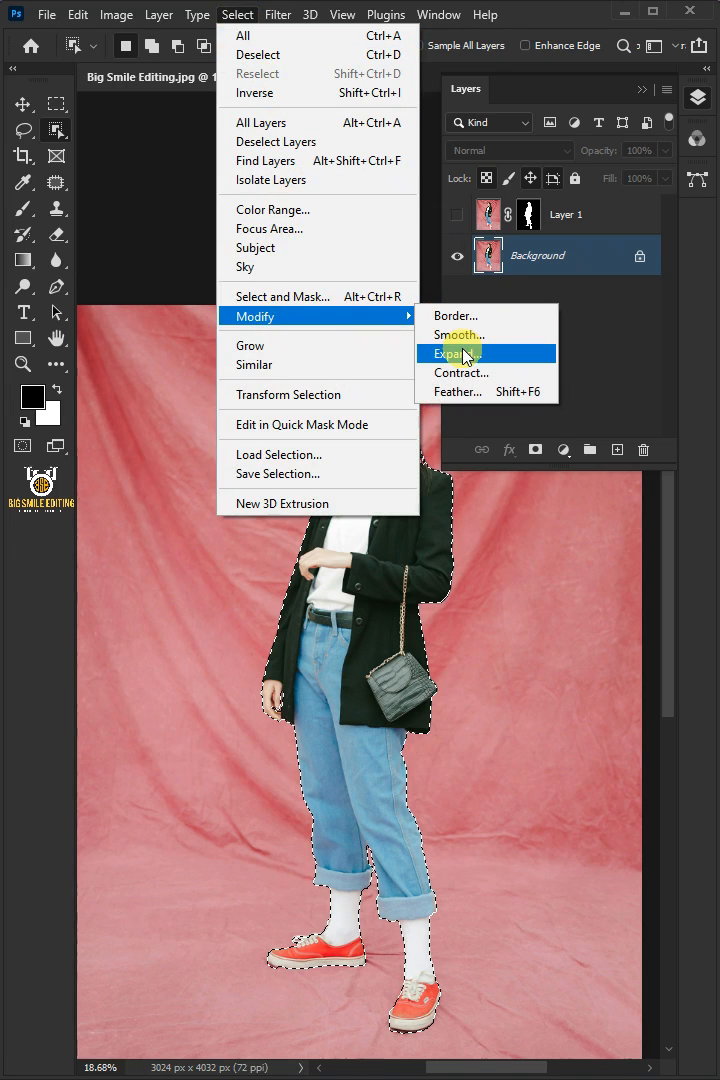
pyautogui.click(461, 353)
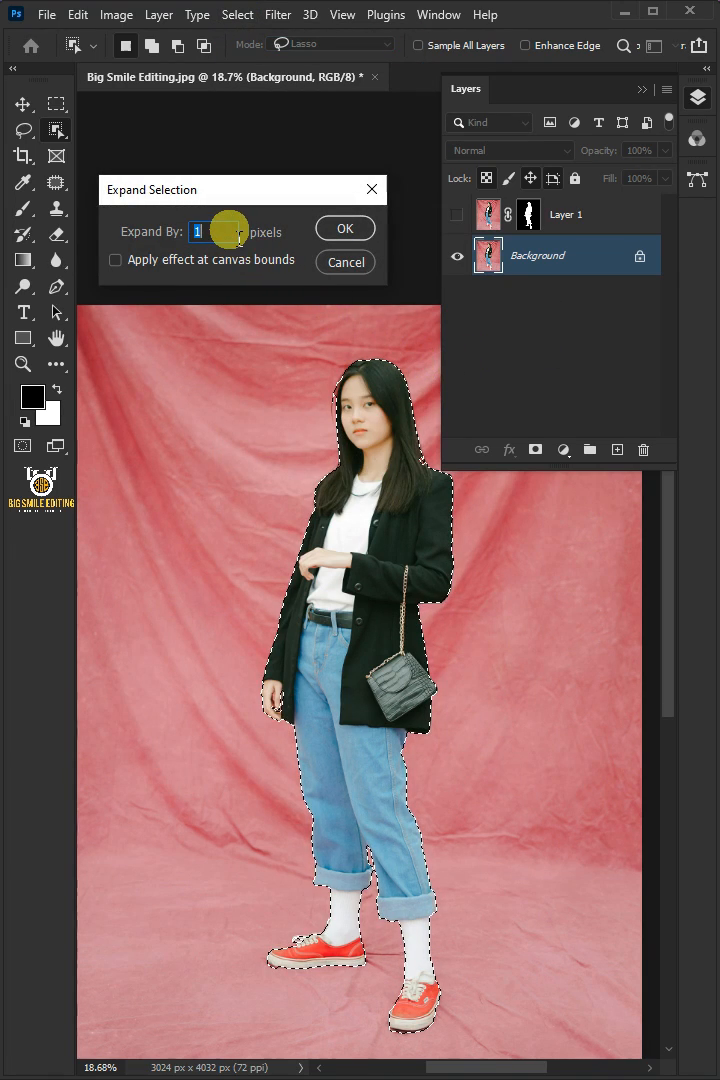
pyautogui.write('20')
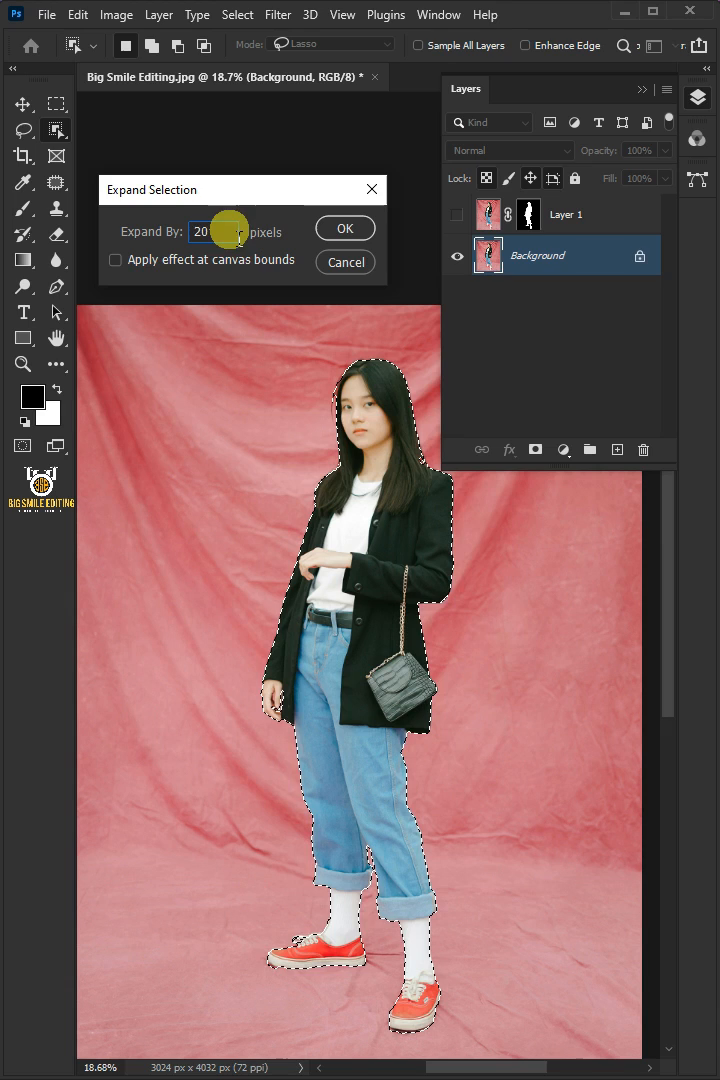
pyautogui.click(344, 228)
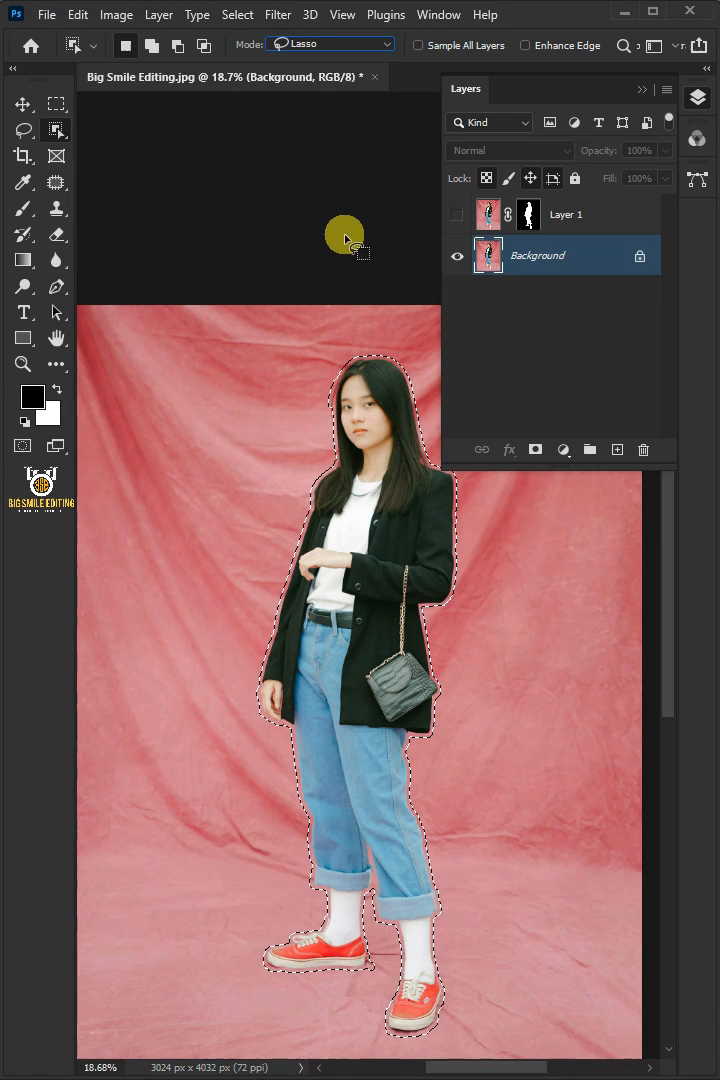
# Content-Aware fill the selection on the Background so the model disappears into pink cloth.
pyautogui.click(46, 14)
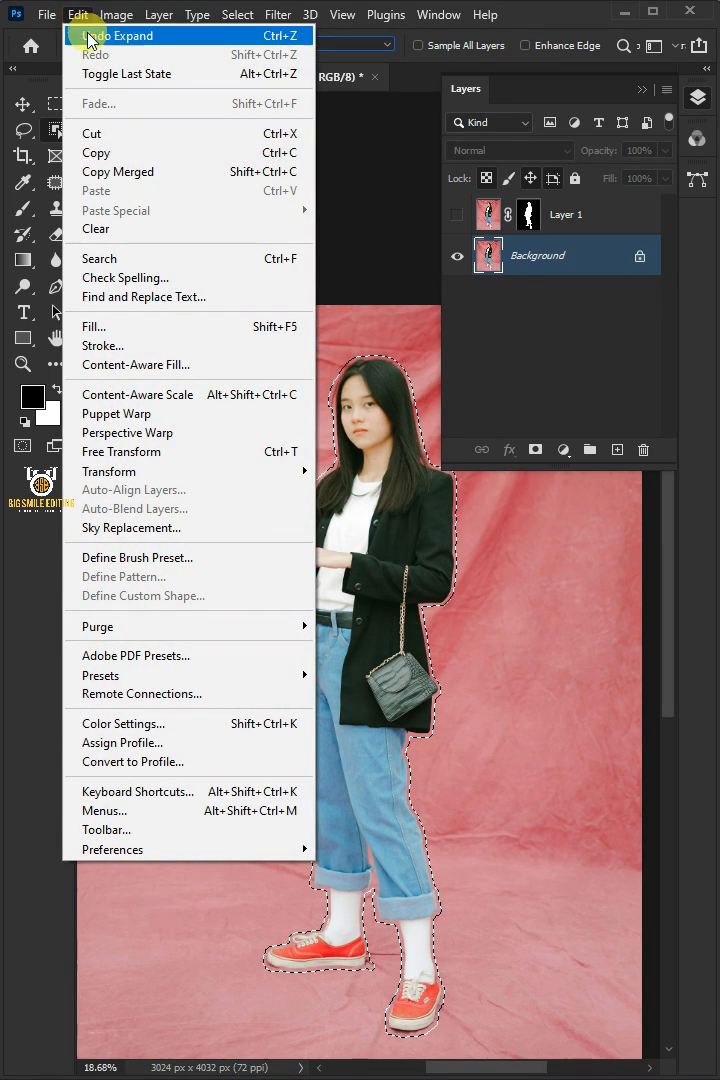
pyautogui.click(93, 326)
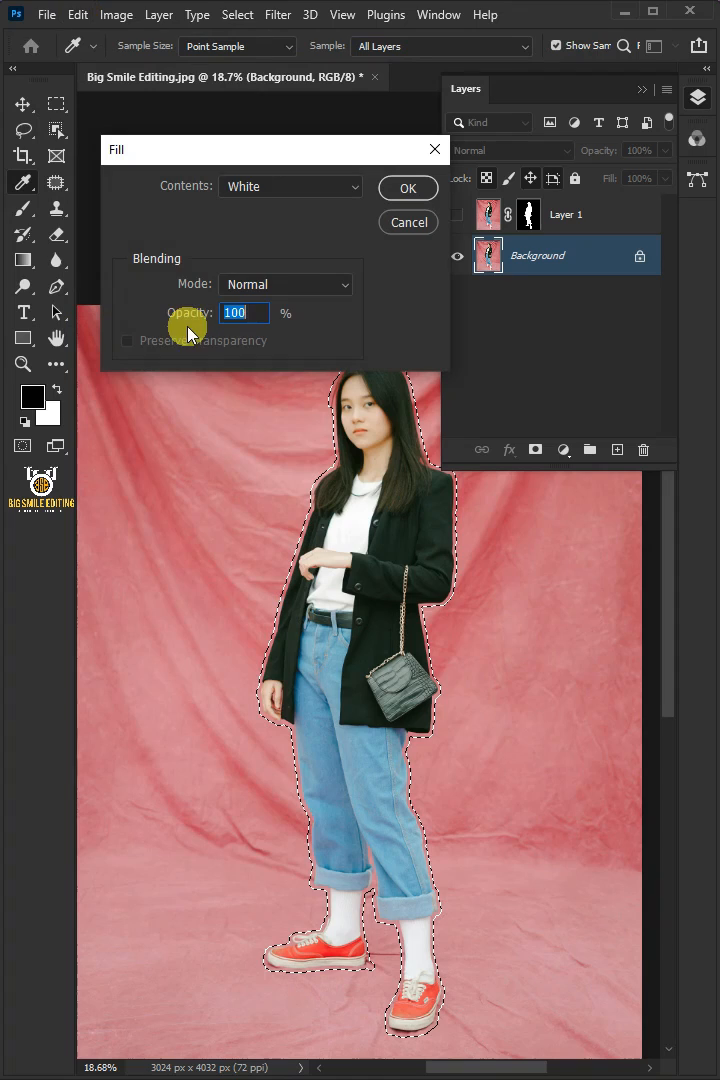
pyautogui.click(290, 186)
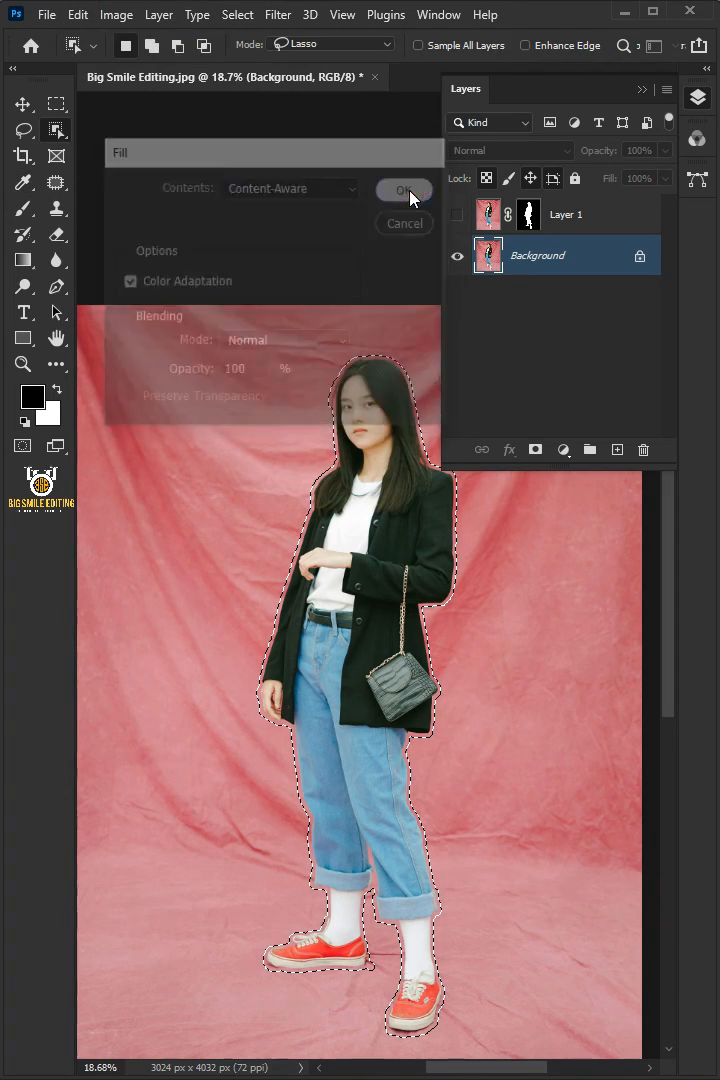
pyautogui.click(405, 189)
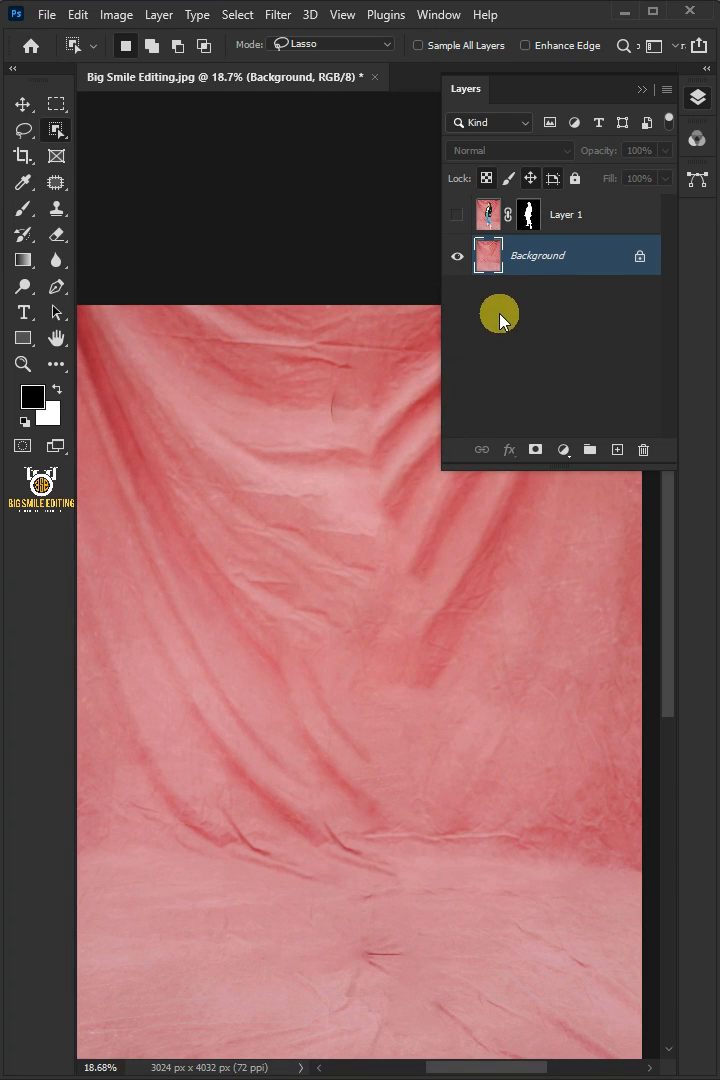
# Convert the backdrop to a smart object and apply a 200-pixel Gaussian Blur smart filter.
pyautogui.rightClick(537, 255)
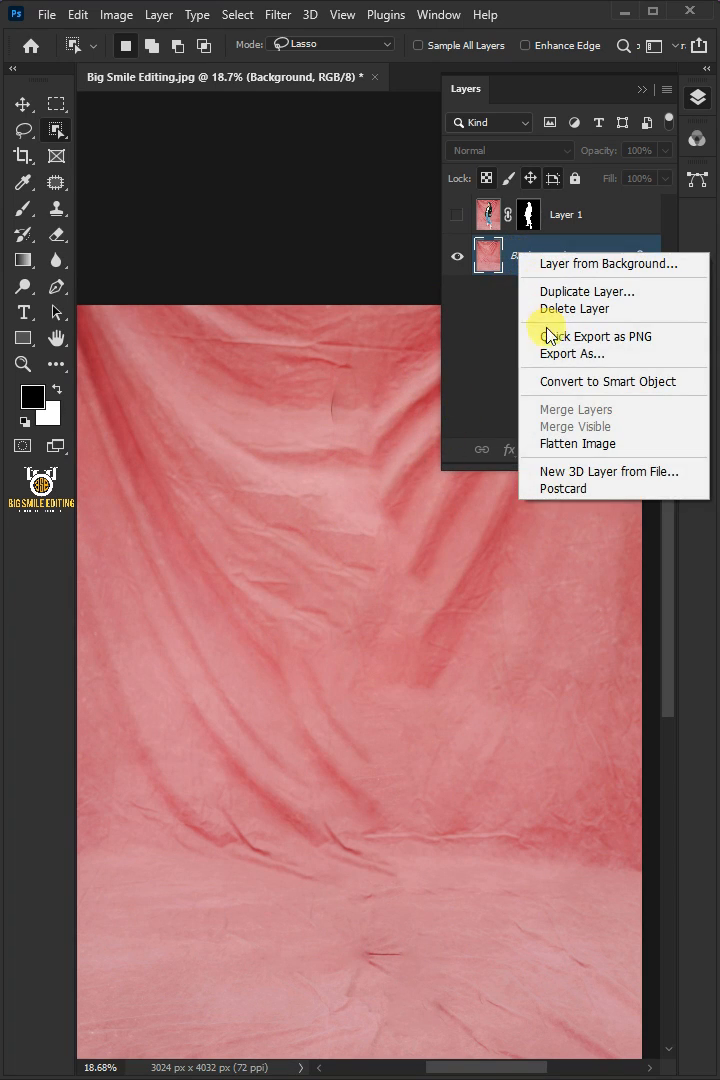
pyautogui.click(607, 264)
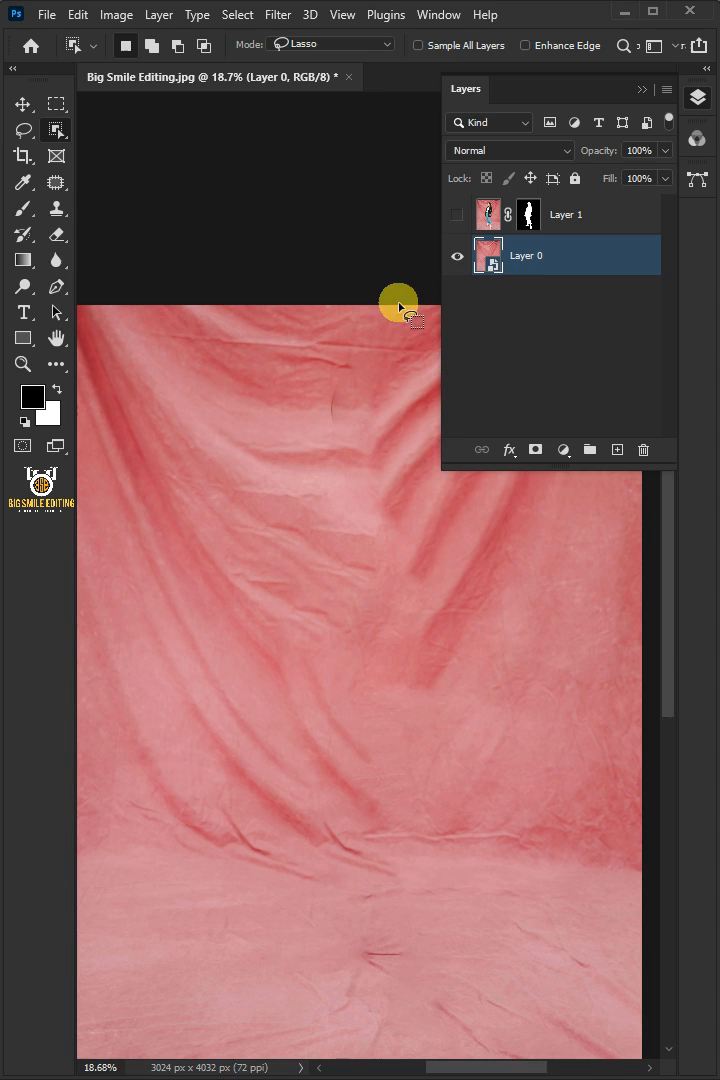
pyautogui.click(278, 14)
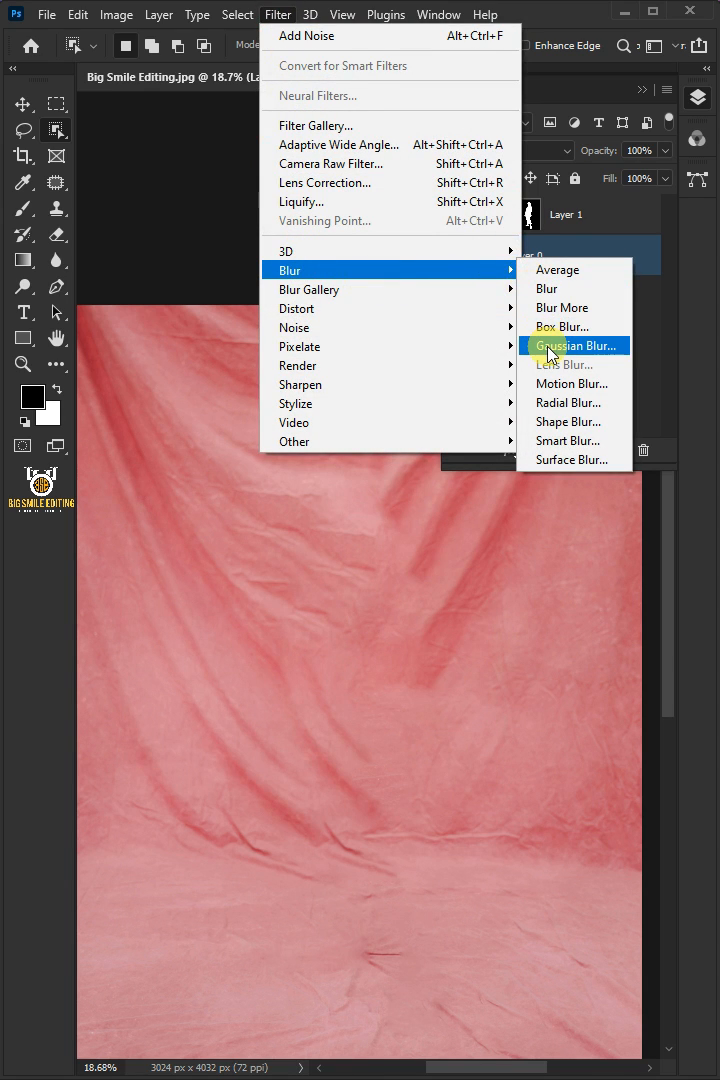
pyautogui.click(570, 345)
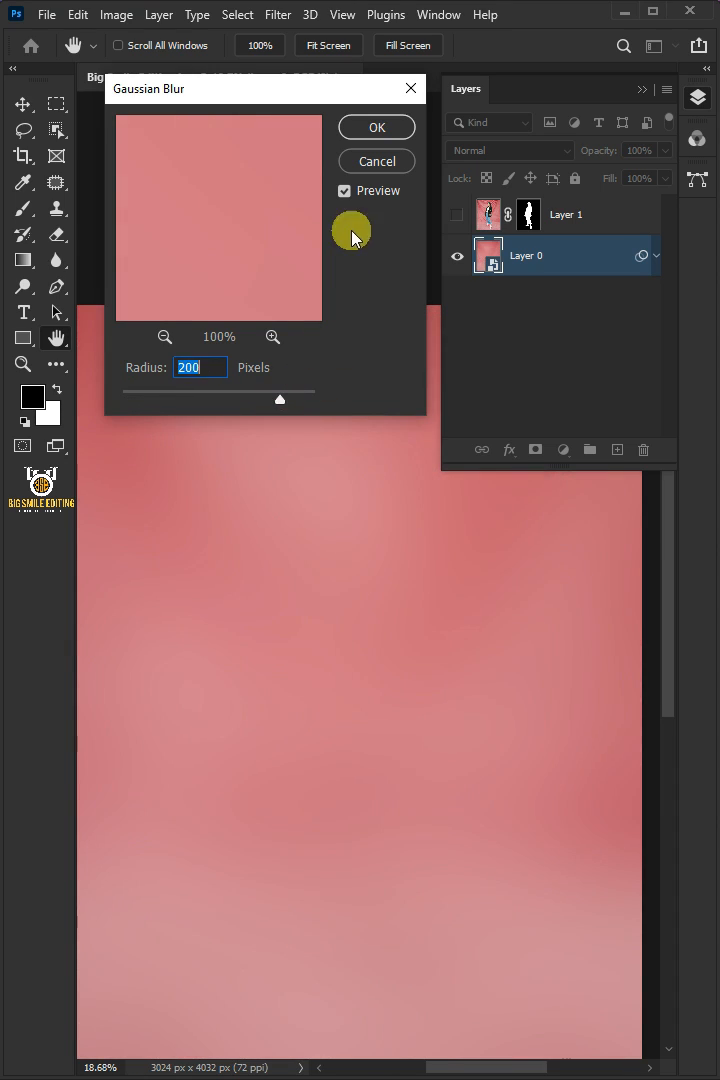
pyautogui.click(376, 127)
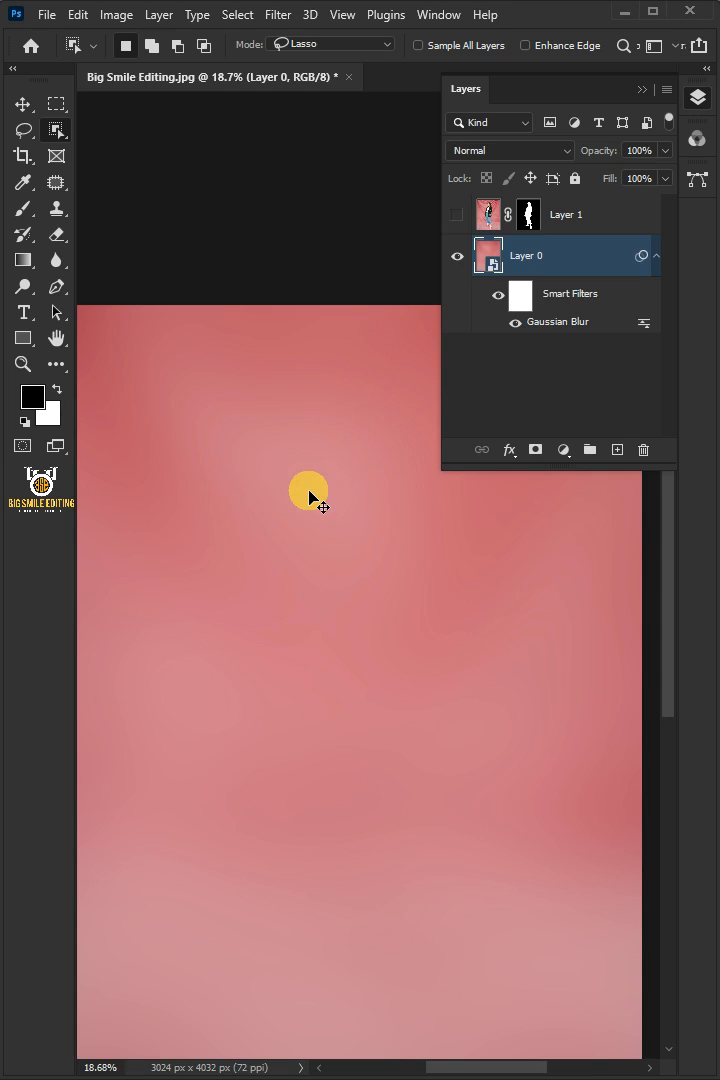
# Create Layer 2 in Overlay mode filled with 50% gray and convert it to a smart object.
pyautogui.click(617, 449)
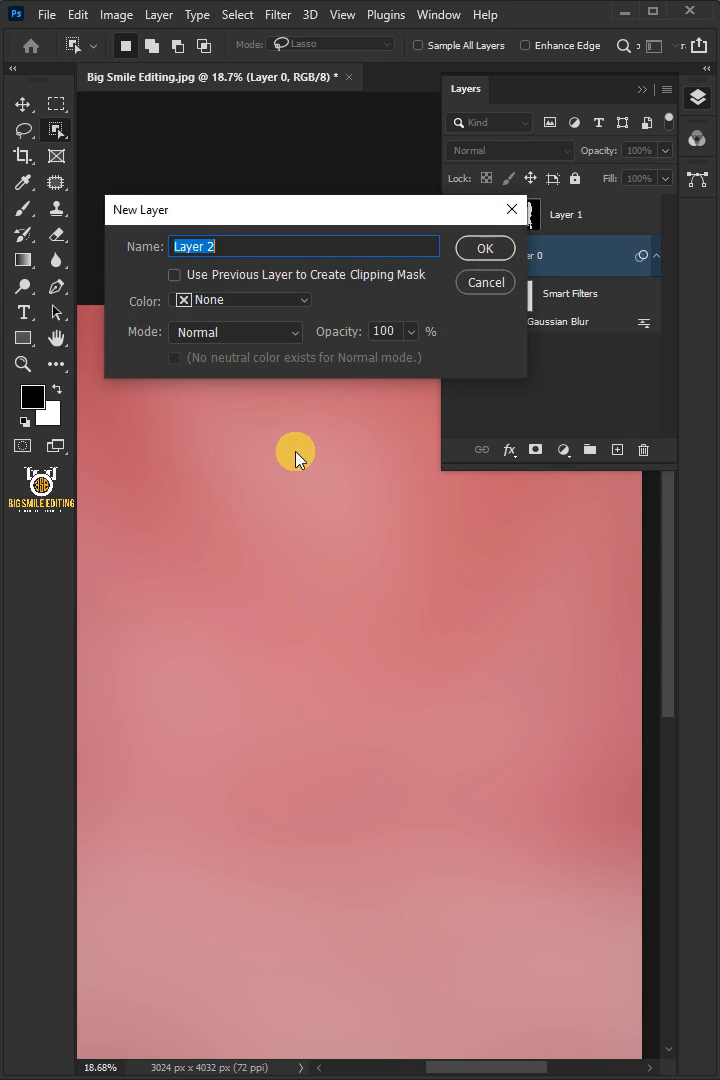
pyautogui.click(235, 331)
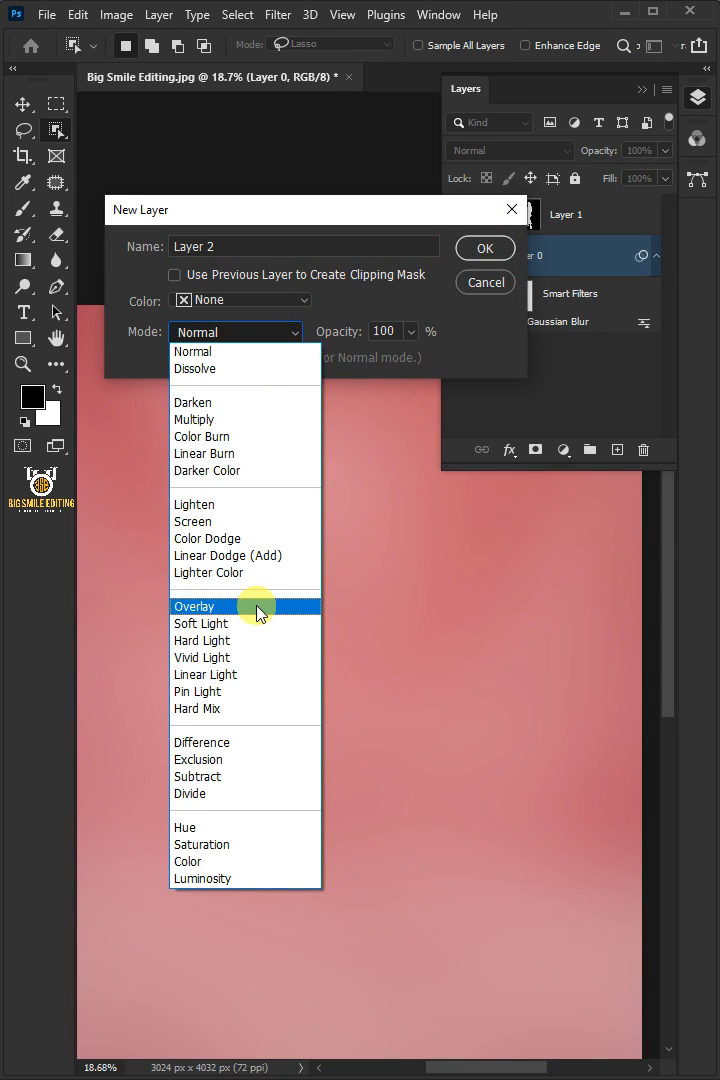
pyautogui.click(195, 606)
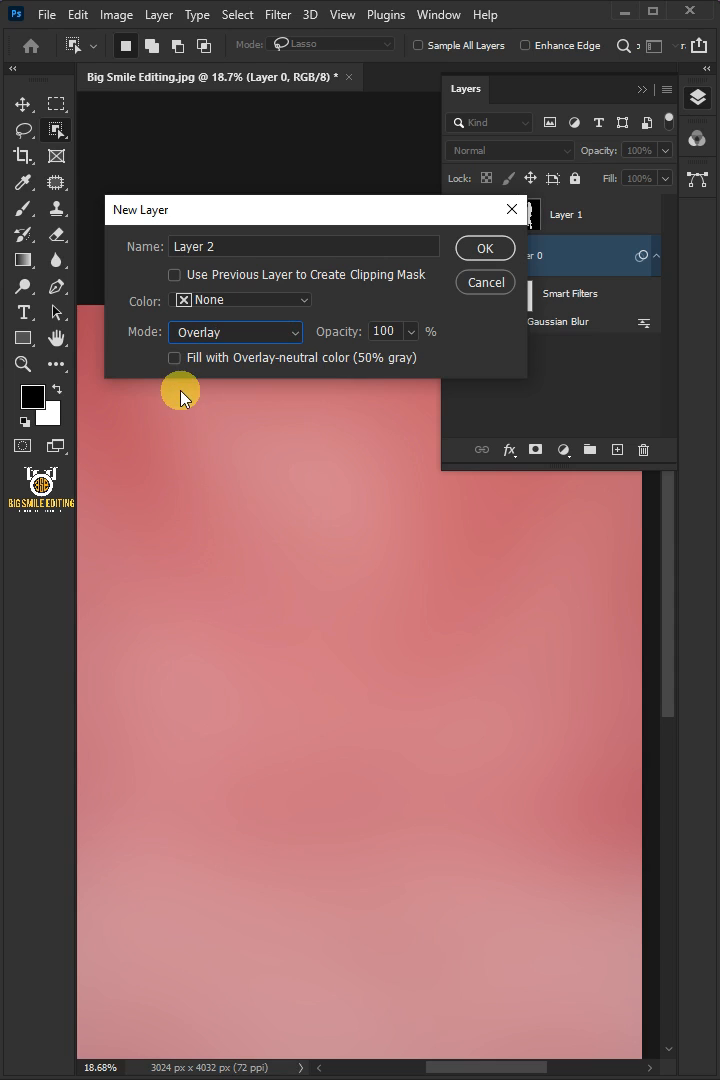
pyautogui.click(174, 357)
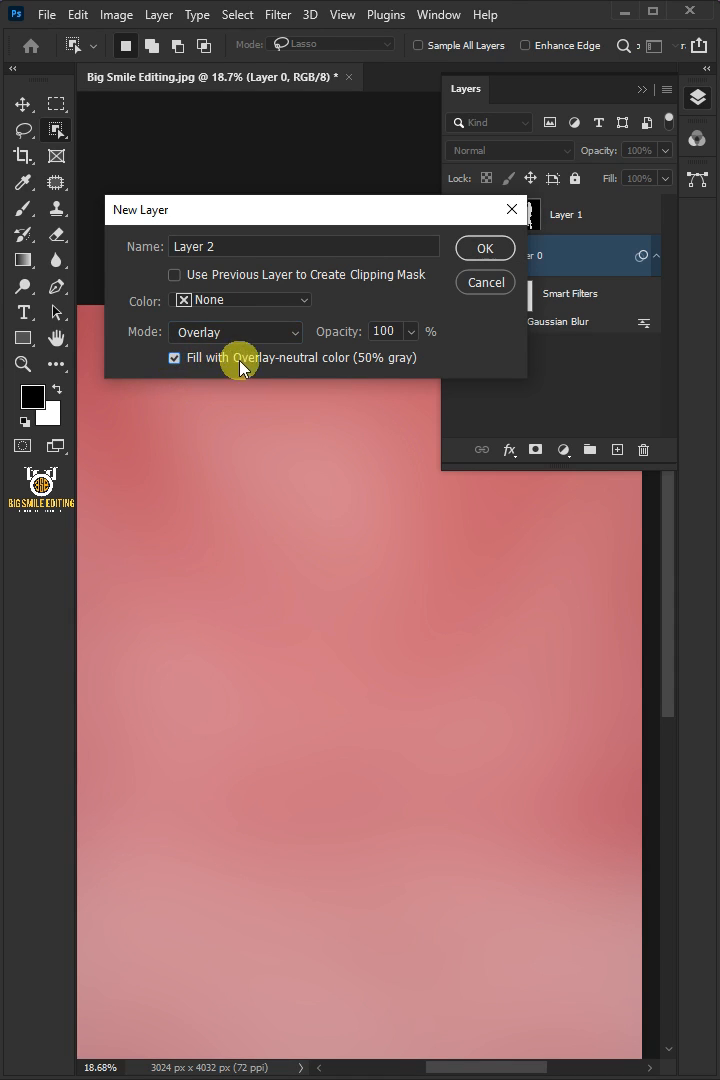
pyautogui.click(484, 247)
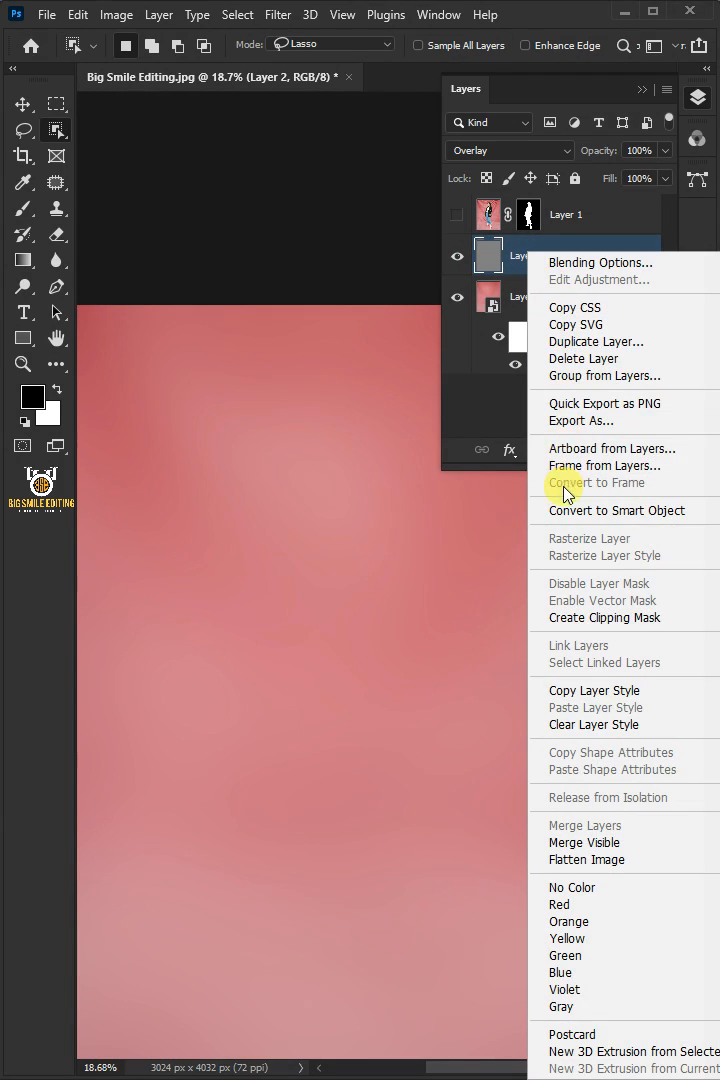
pyautogui.click(616, 510)
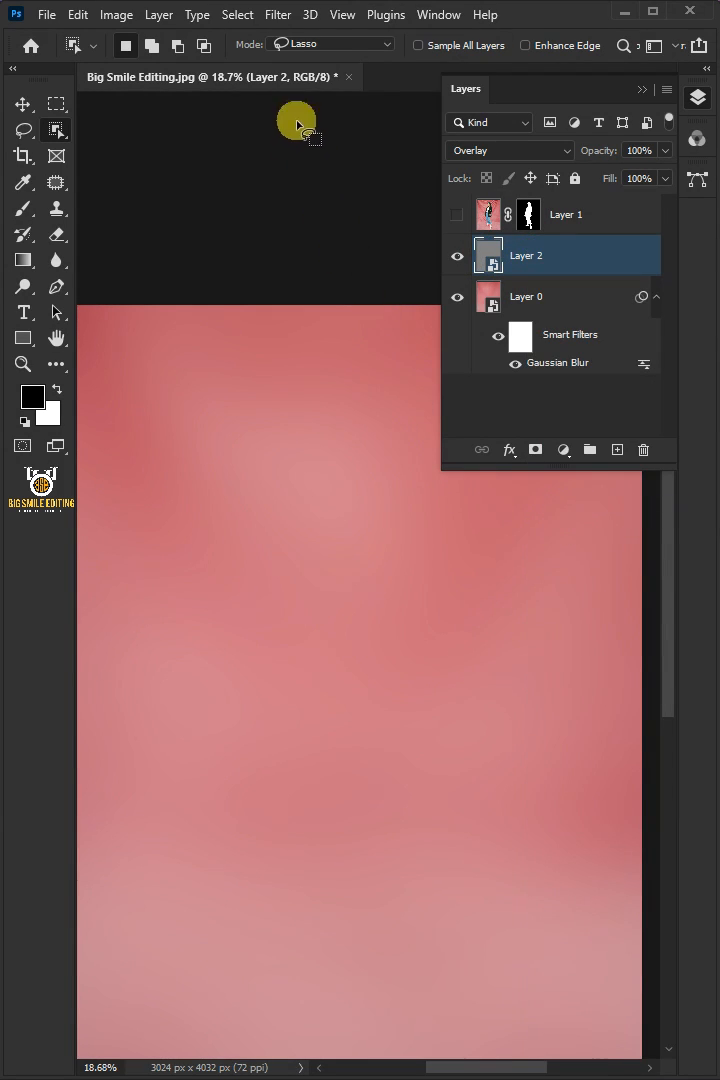
# Add about 50.57% Uniform, Monochromatic noise to the gray overlay layer.
pyautogui.click(278, 14)
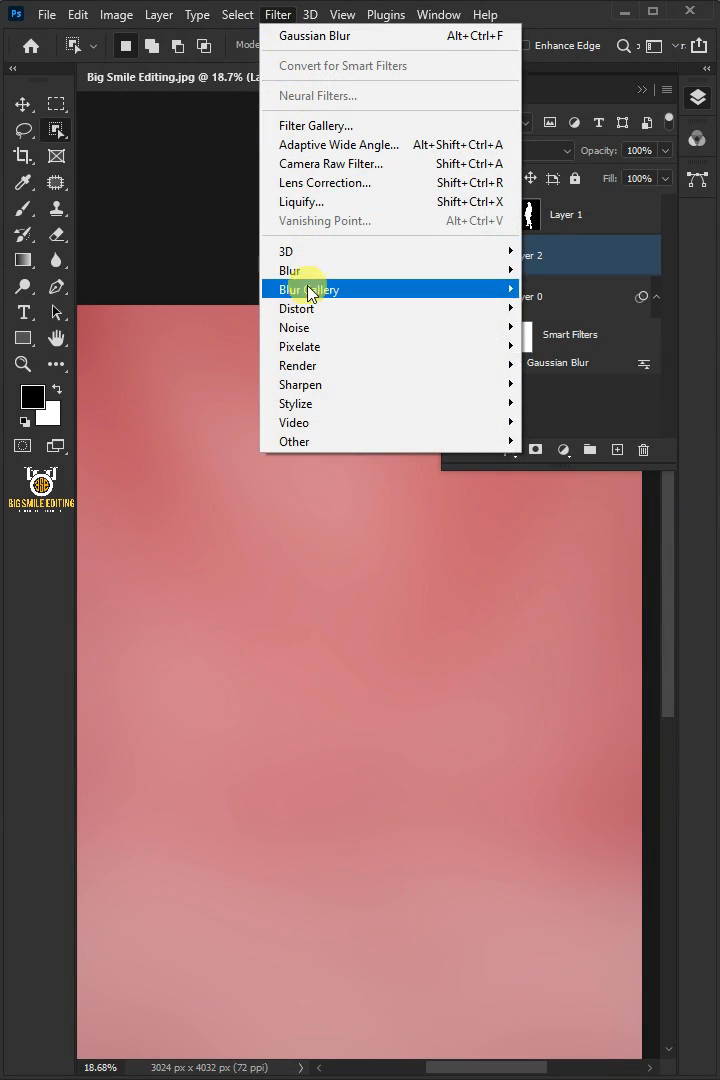
pyautogui.moveTo(294, 327)
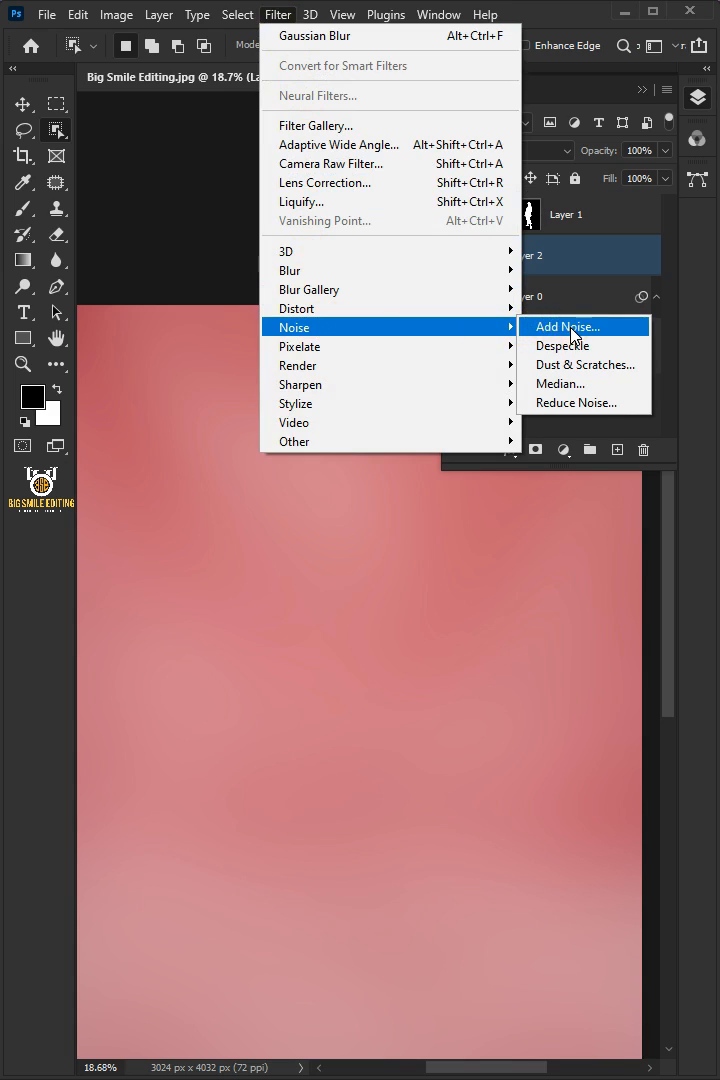
pyautogui.click(566, 326)
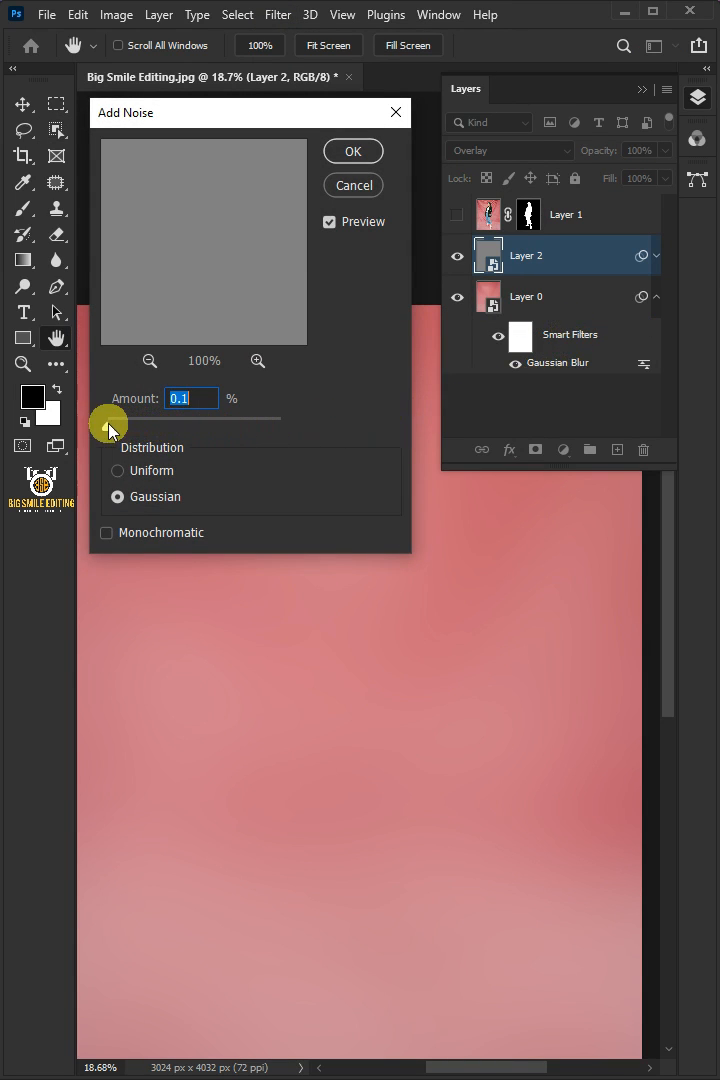
pyautogui.moveTo(112, 420); pyautogui.dragTo(177, 420)
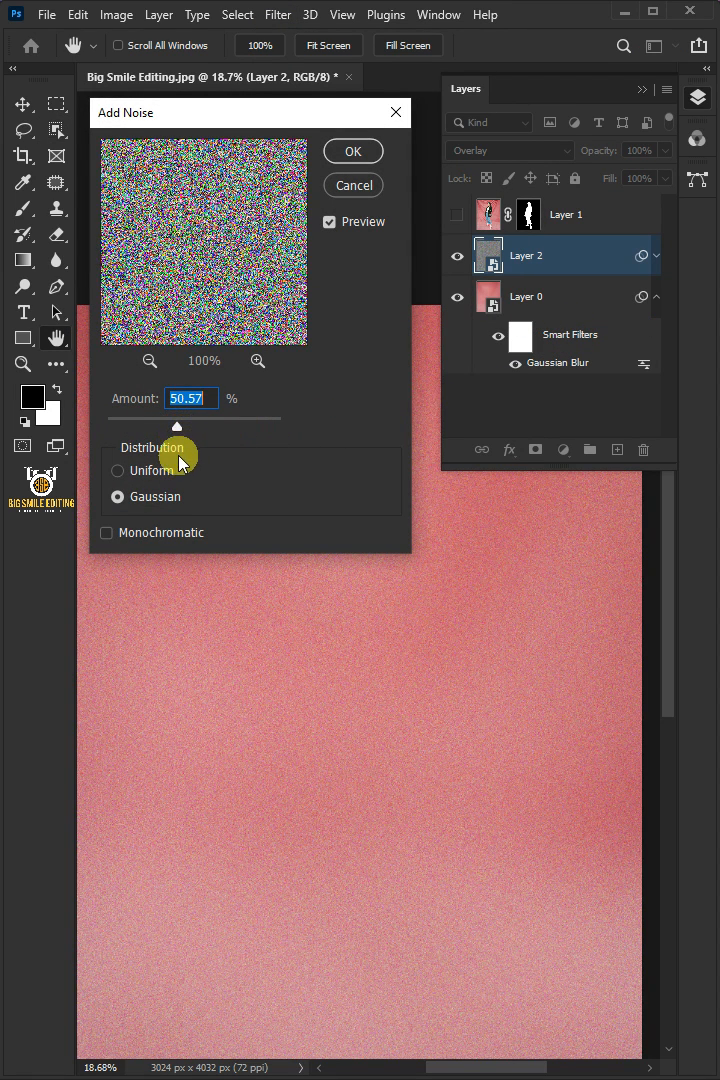
pyautogui.click(118, 470)
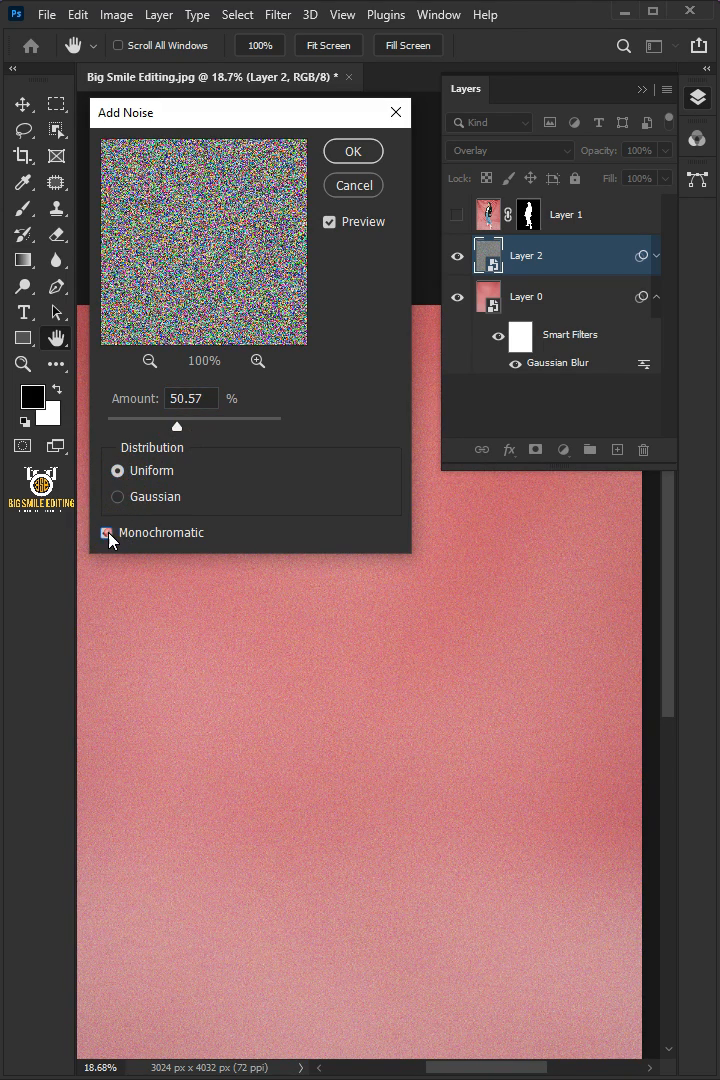
pyautogui.click(107, 532)
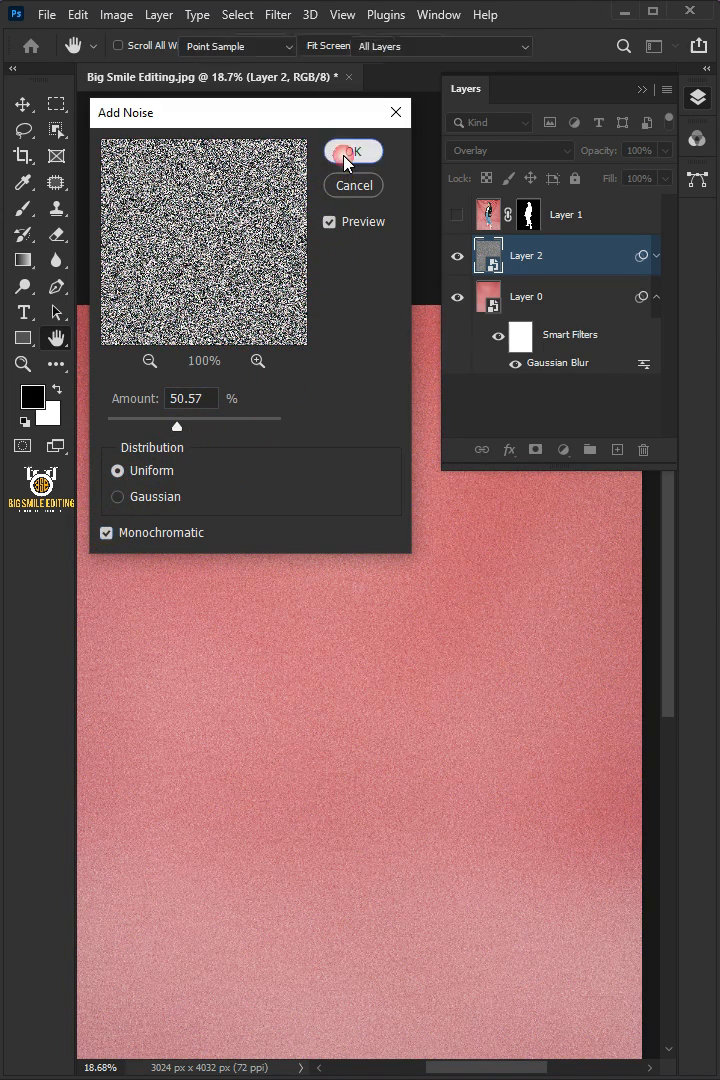
pyautogui.click(352, 150)
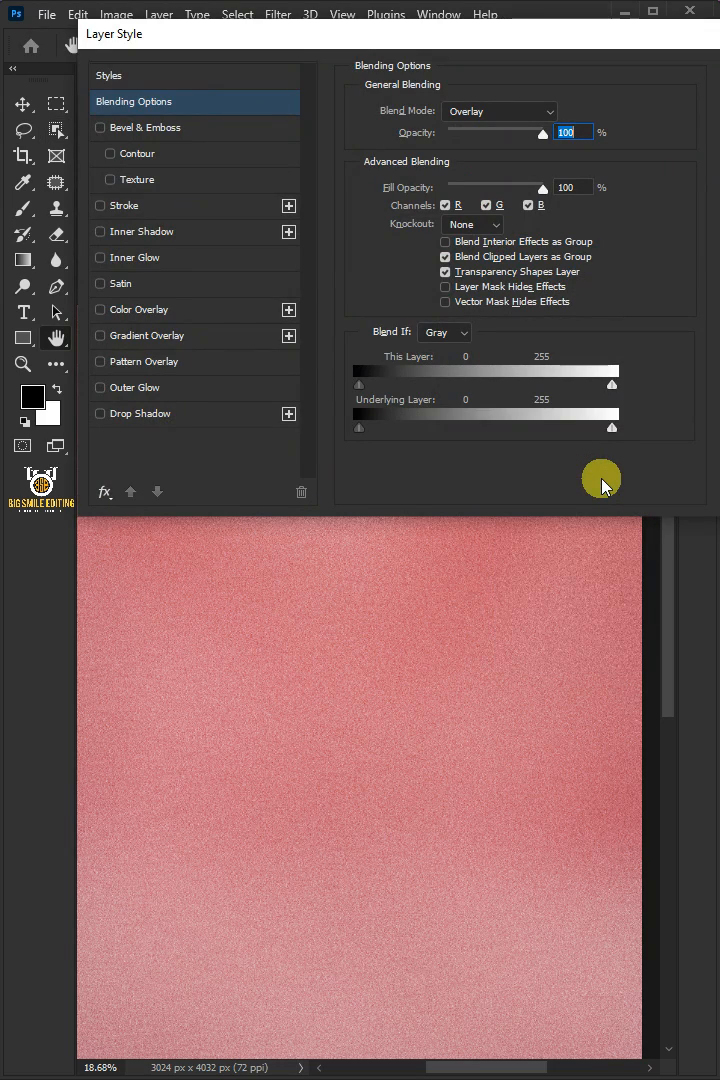
# Lower Layer 2's opacity to 60% and reveal the masked model on Layer 1.
pyautogui.moveTo(357, 427); pyautogui.dragTo(437, 427)
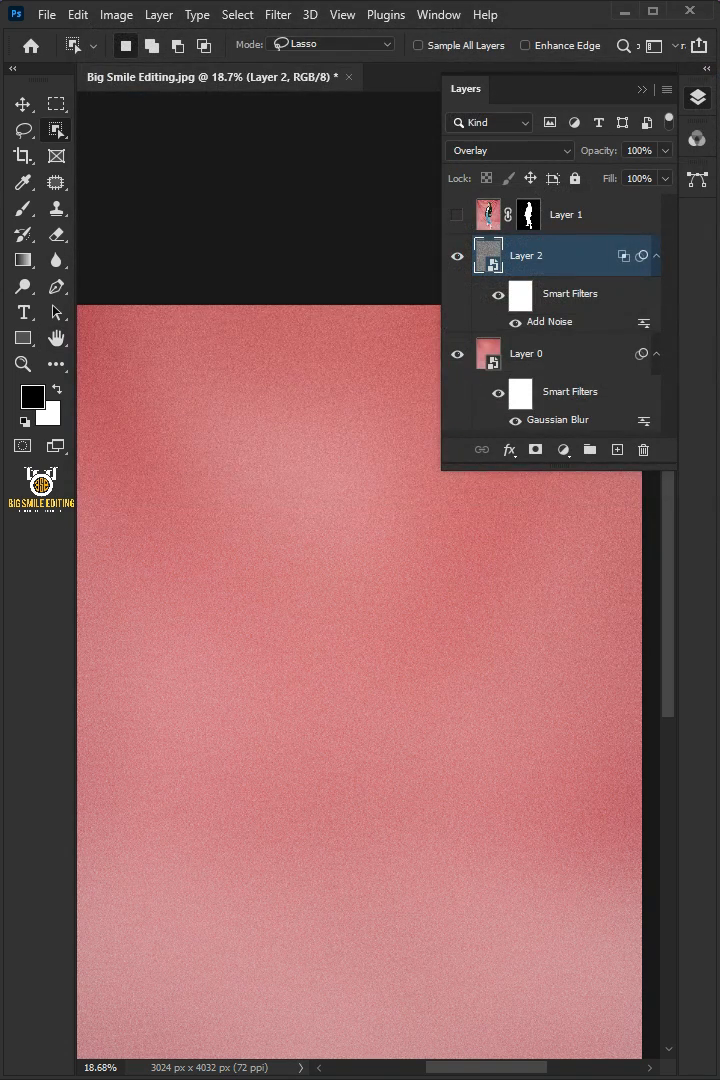
pyautogui.click(667, 150)
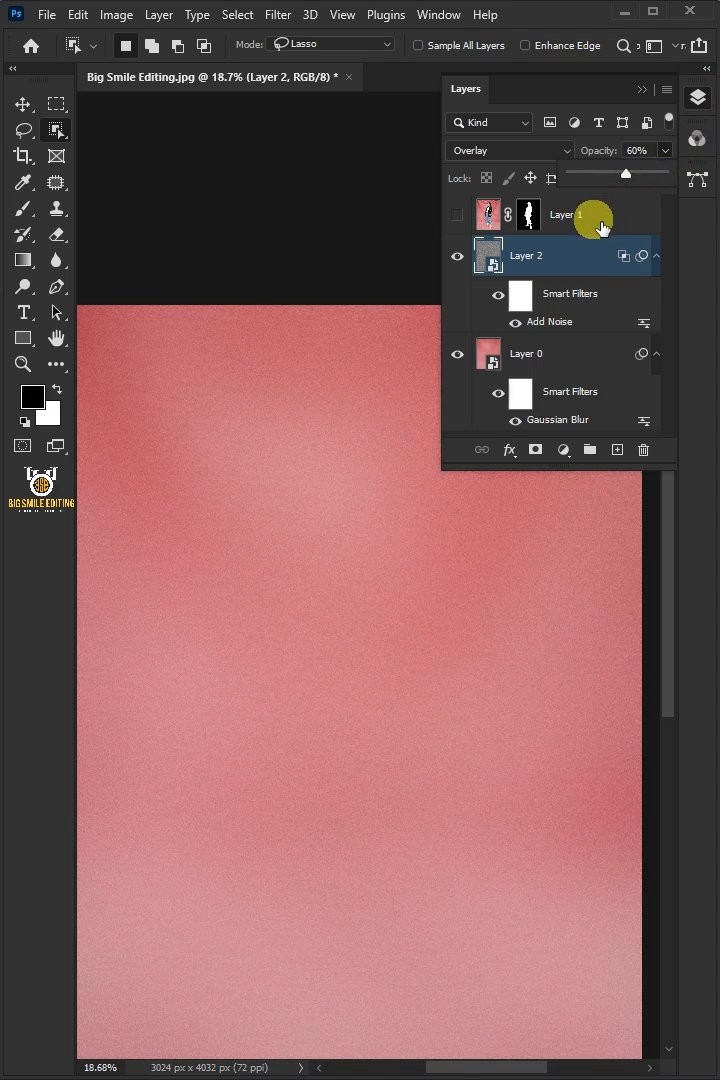
pyautogui.click(457, 214)
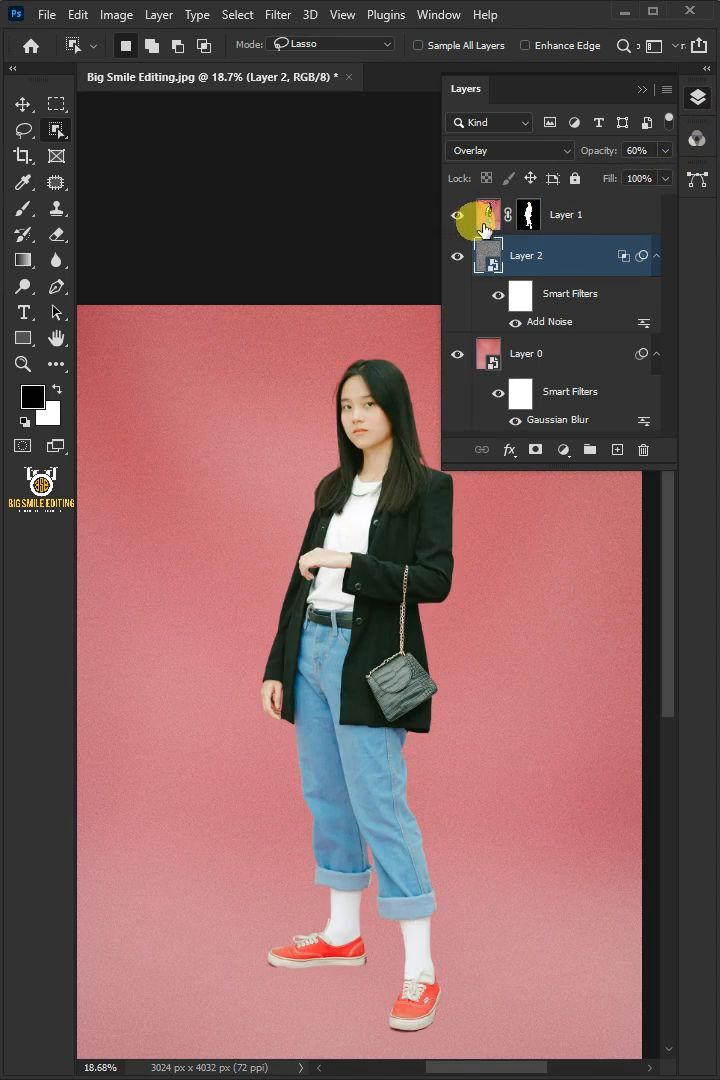